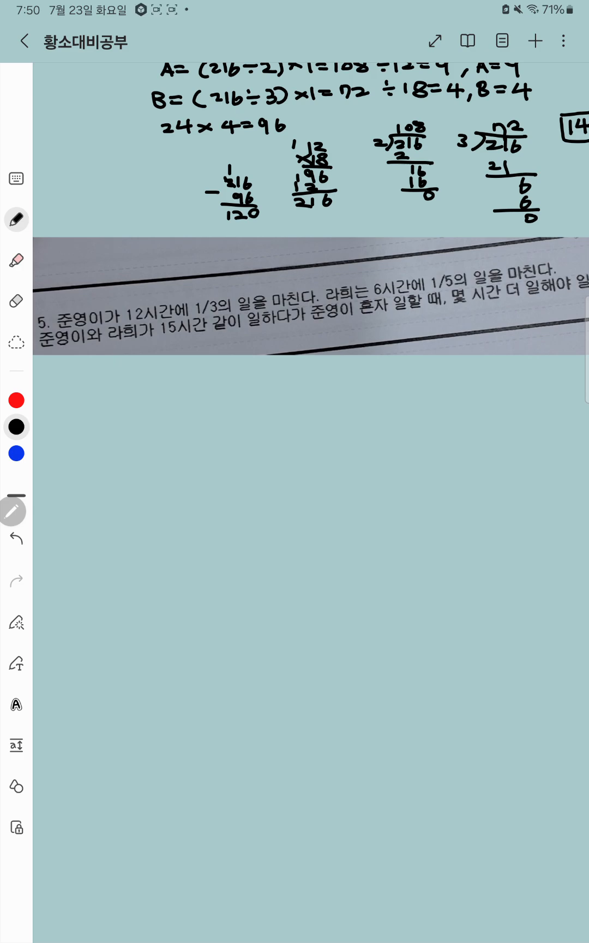
# Handwrite the first worker's label with '1/3 in 12 hrs' below the problem image
pyautogui.moveTo(81, 390); pyautogui.dragTo(111, 427)
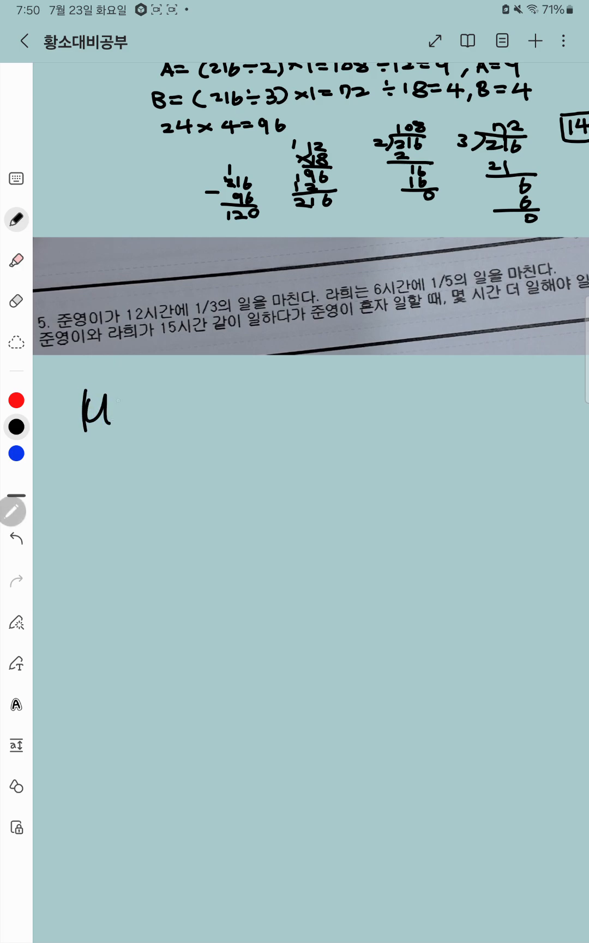
pyautogui.moveTo(138, 390); pyautogui.dragTo(144, 426)
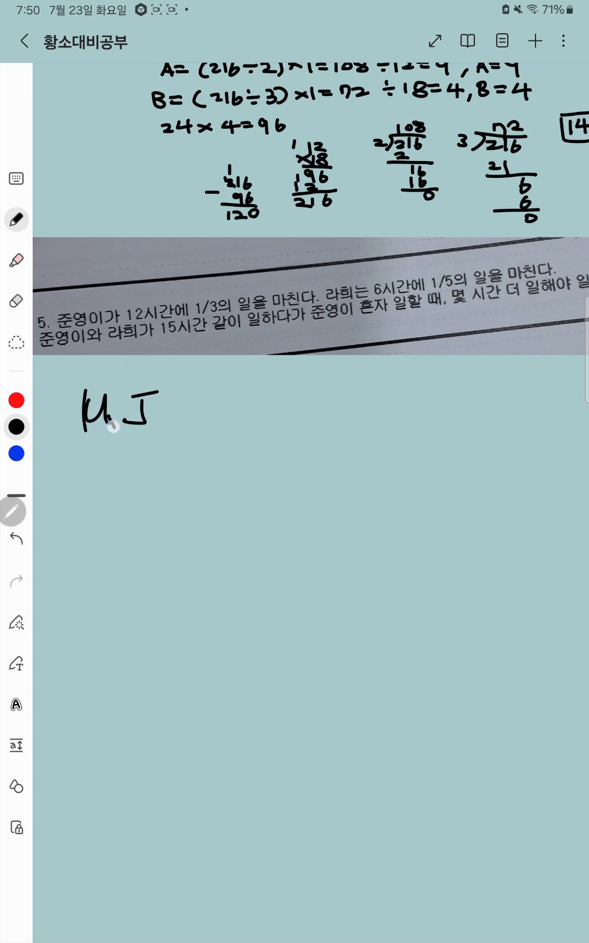
pyautogui.moveTo(163, 414); pyautogui.dragTo(192, 427)
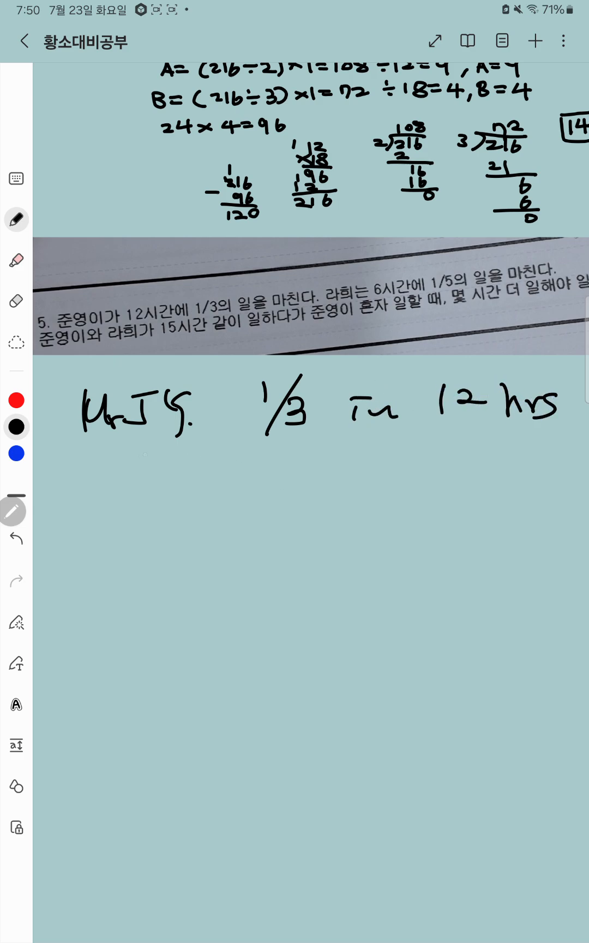
# Handwrite the second line 'RH 1/5 in 6 hrs' under the first rate
pyautogui.moveTo(96, 476); pyautogui.dragTo(126, 499)
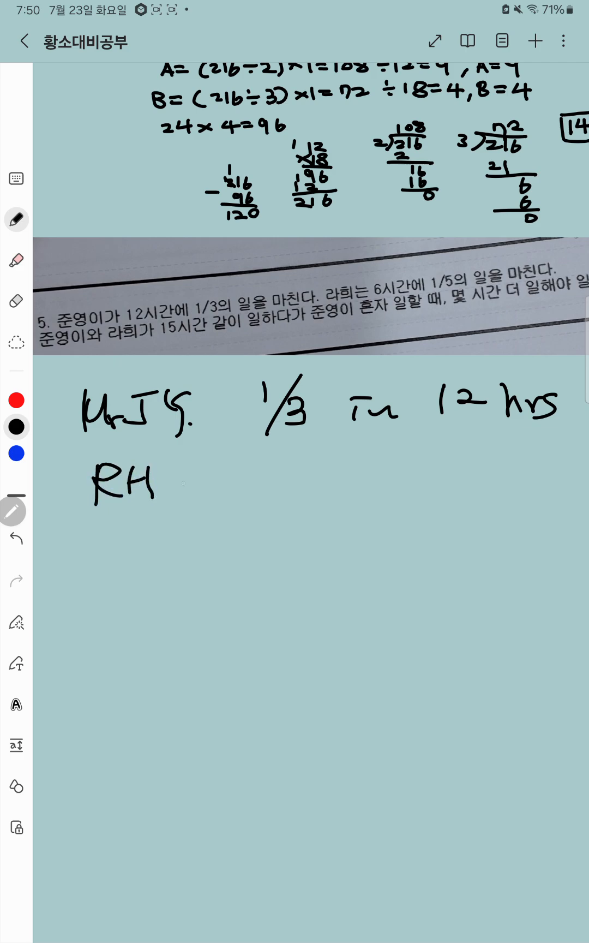
pyautogui.moveTo(324, 276); pyautogui.dragTo(373, 301)
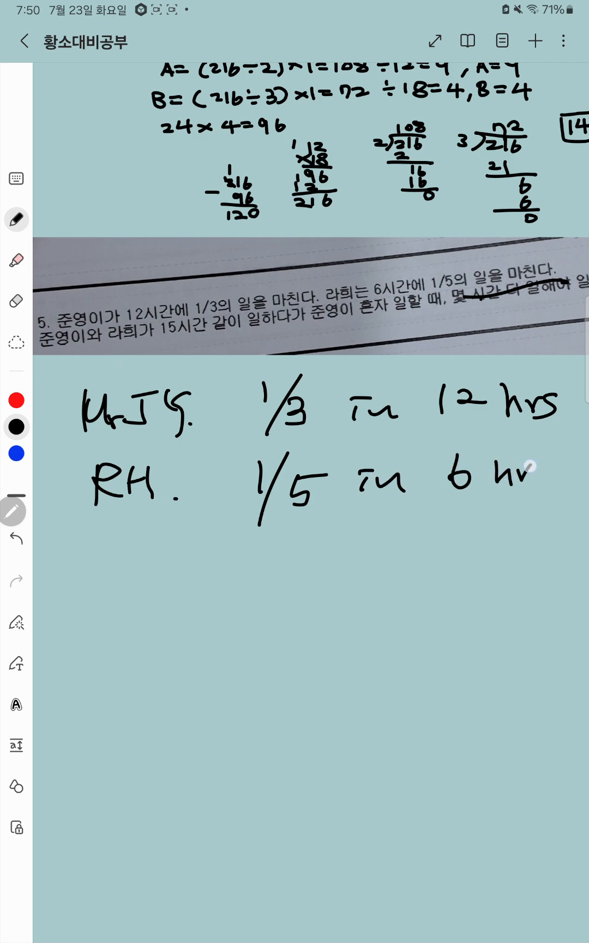
pyautogui.moveTo(529, 475); pyautogui.dragTo(547, 475)
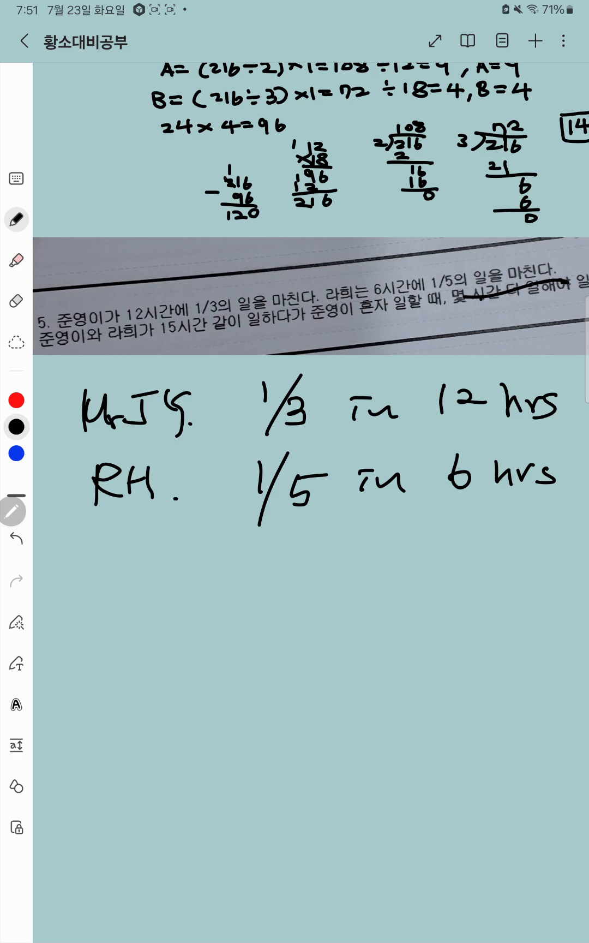
# Handwrite '(J + R) × 15' beneath the rate lines
pyautogui.moveTo(108, 559); pyautogui.dragTo(157, 577)
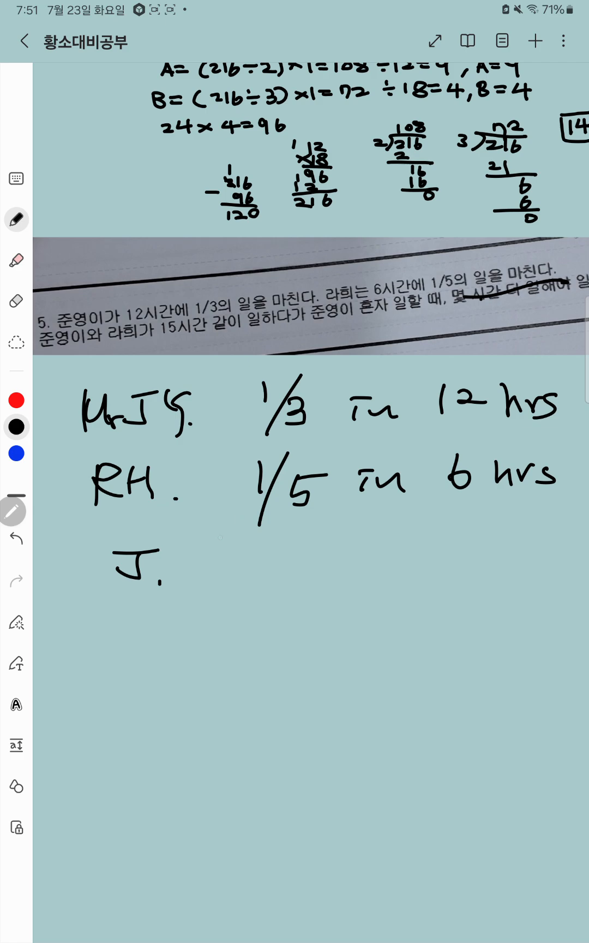
pyautogui.moveTo(181, 562); pyautogui.dragTo(211, 562)
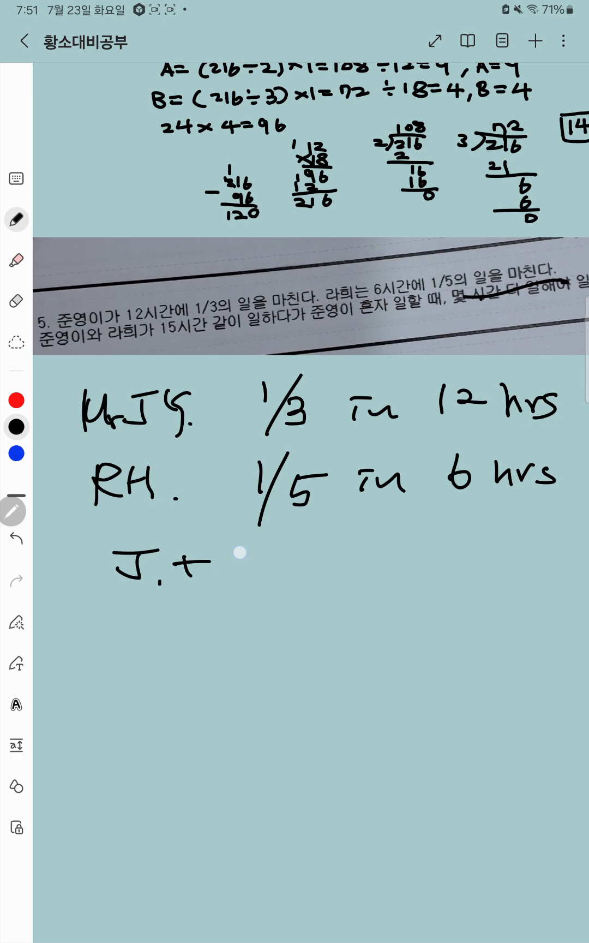
pyautogui.moveTo(241, 567); pyautogui.dragTo(295, 568)
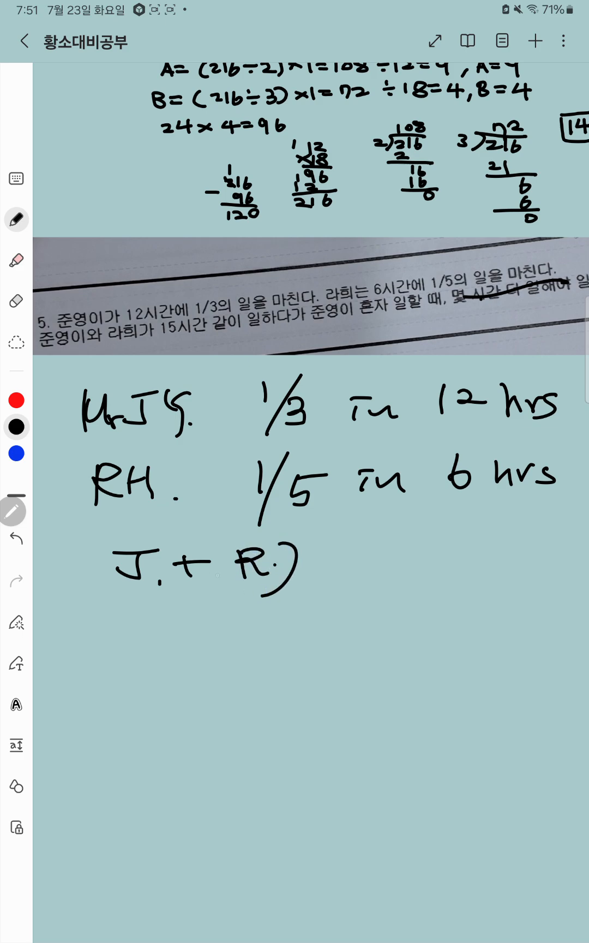
pyautogui.moveTo(118, 547); pyautogui.dragTo(117, 595)
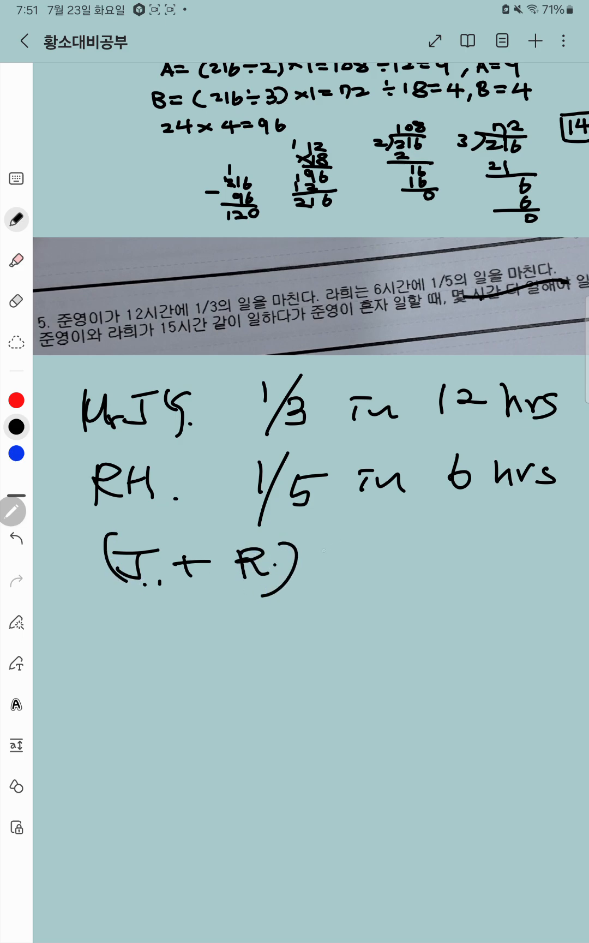
pyautogui.write('×15')
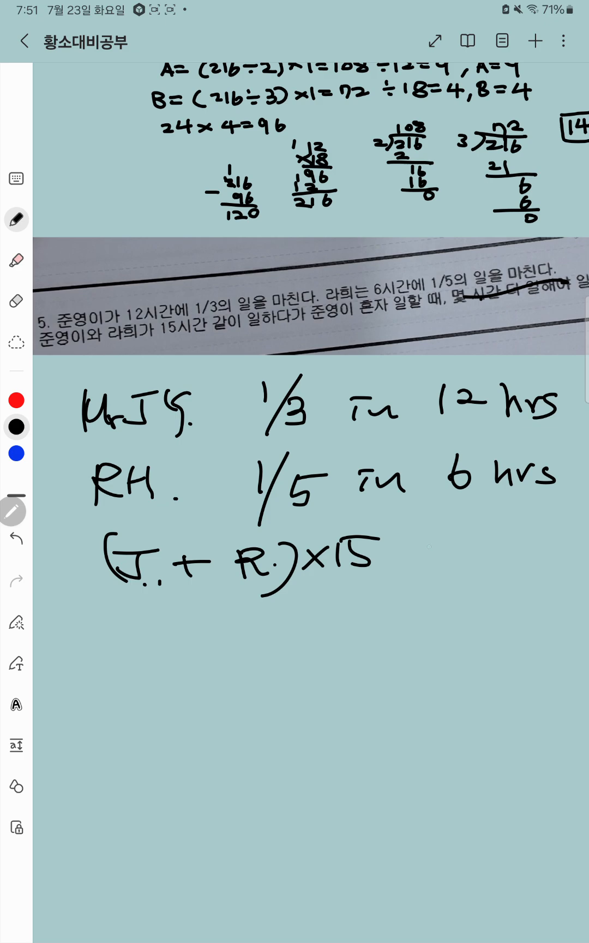
# Add the next line '+ J·□ = 1' with the unknown hours box
pyautogui.moveTo(253, 613); pyautogui.dragTo(295, 637)
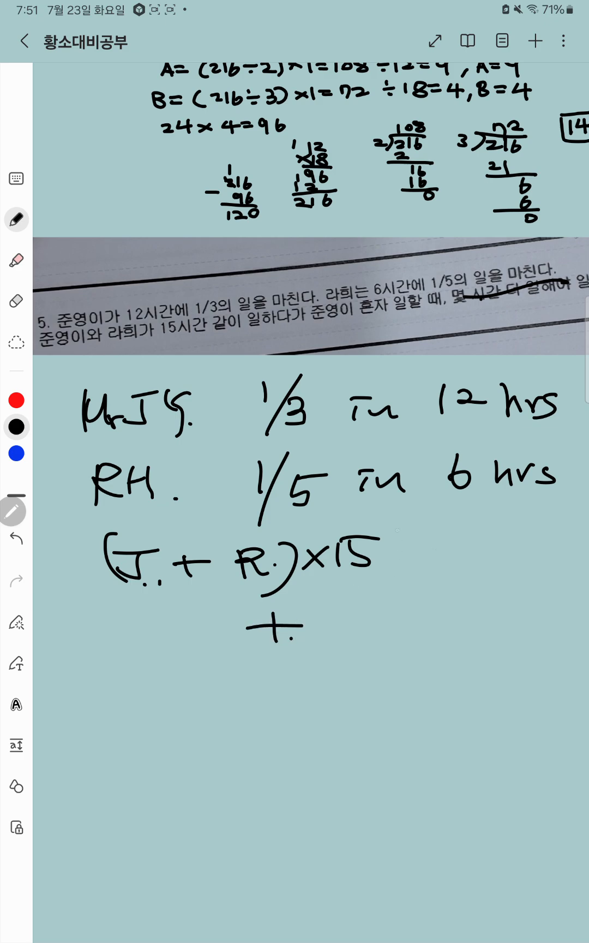
pyautogui.moveTo(361, 607); pyautogui.dragTo(390, 637)
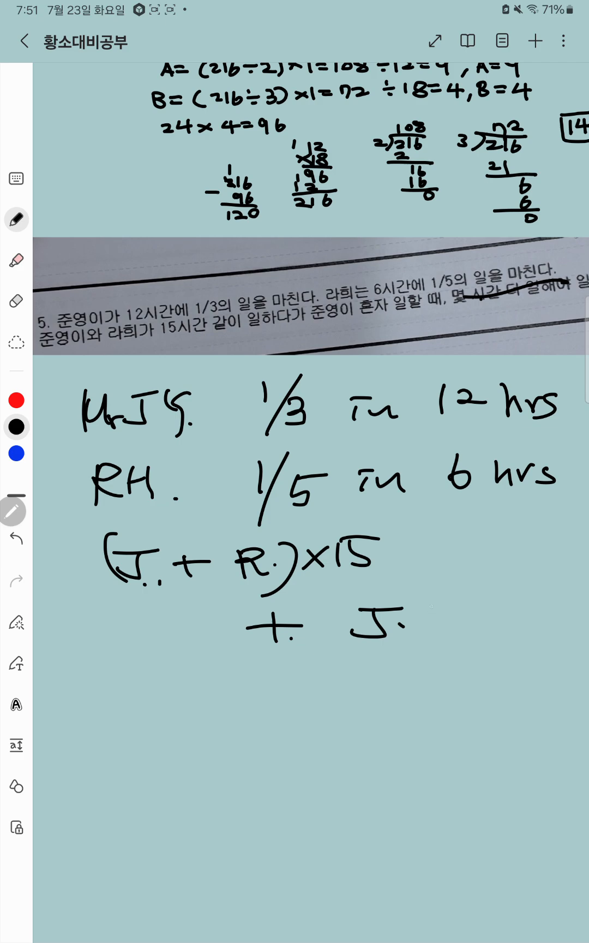
pyautogui.moveTo(414, 619); pyautogui.dragTo(457, 619)
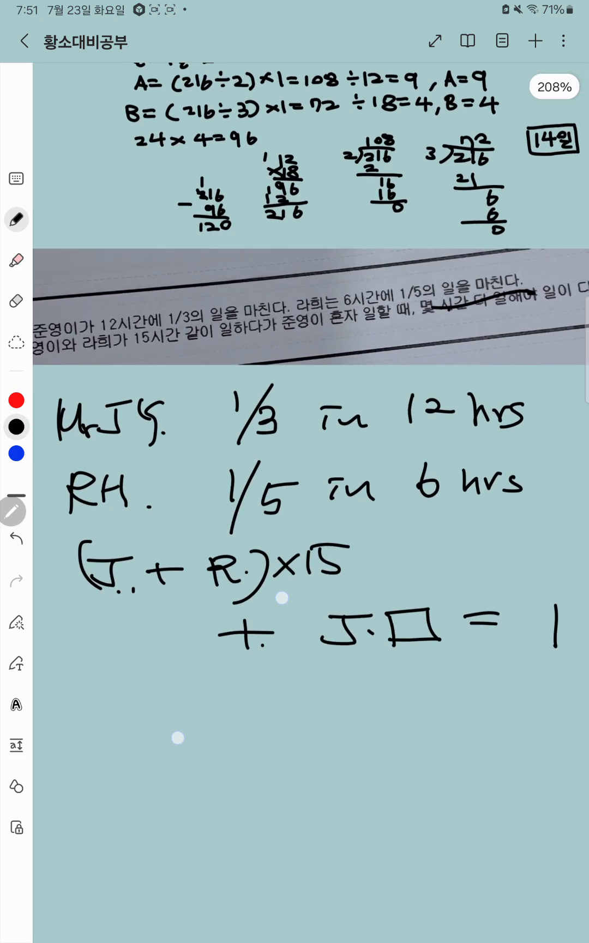
# Relabel the first worker J and write 12J = 1/3, giving J = 1/12
pyautogui.scroll(-3)
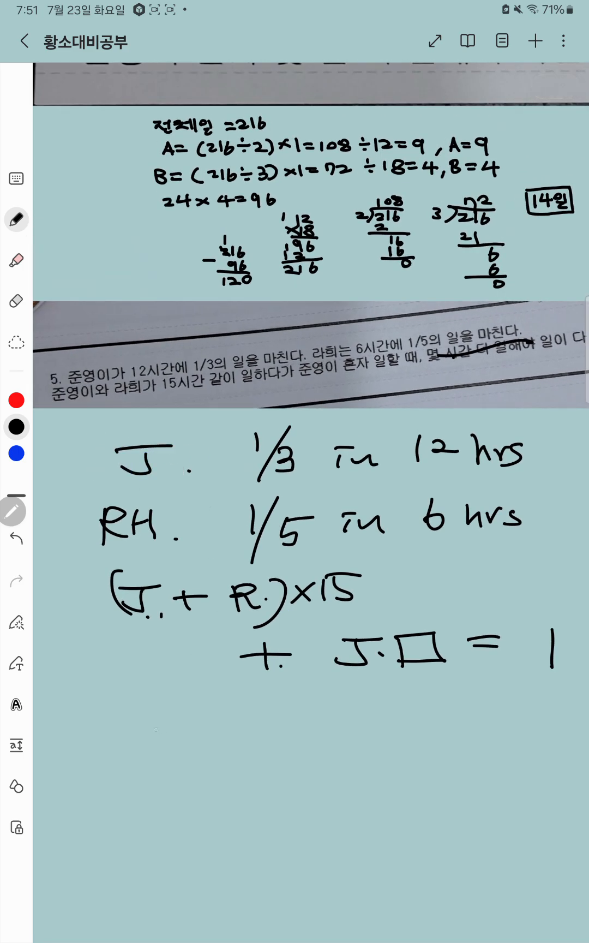
pyautogui.write('12J=1/3')
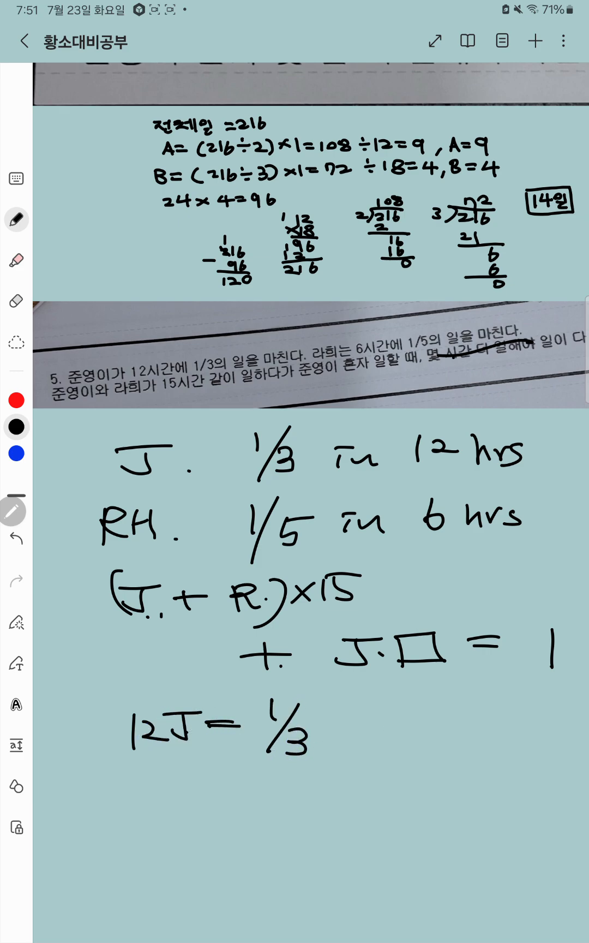
pyautogui.moveTo(366, 727); pyautogui.dragTo(432, 727)
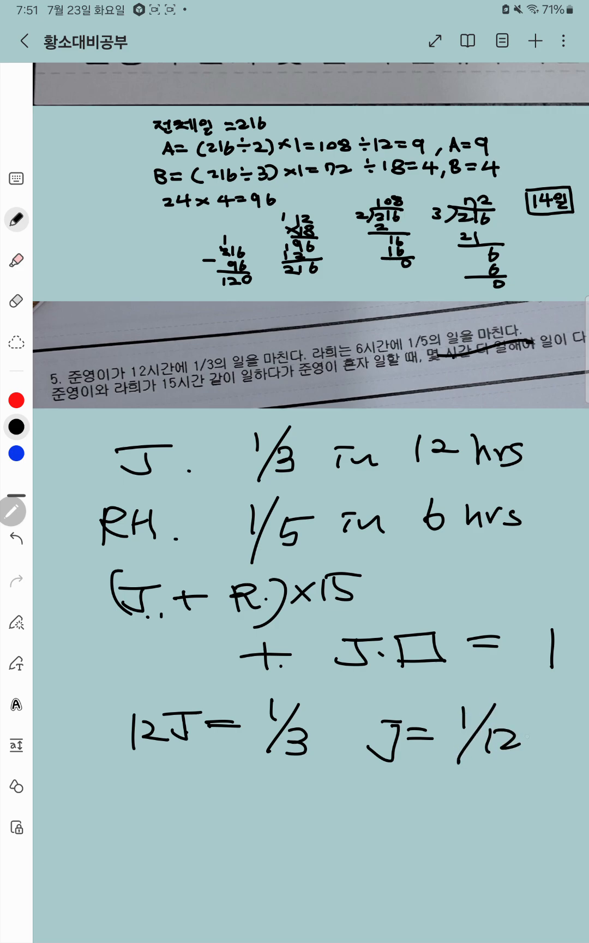
# Write 6R = 1/5 for the second worker, giving R = 1/30
pyautogui.scroll(-3)
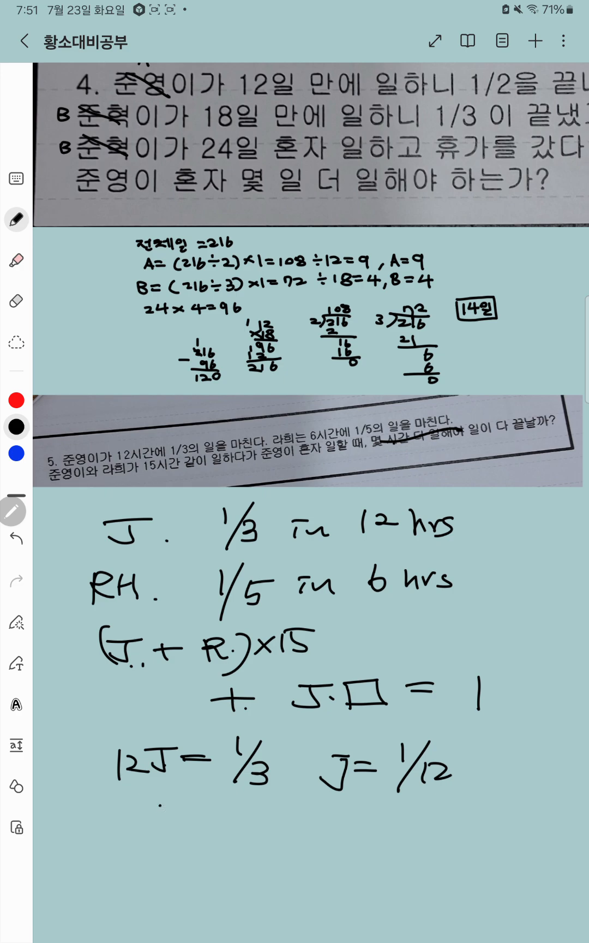
pyautogui.write('6R')
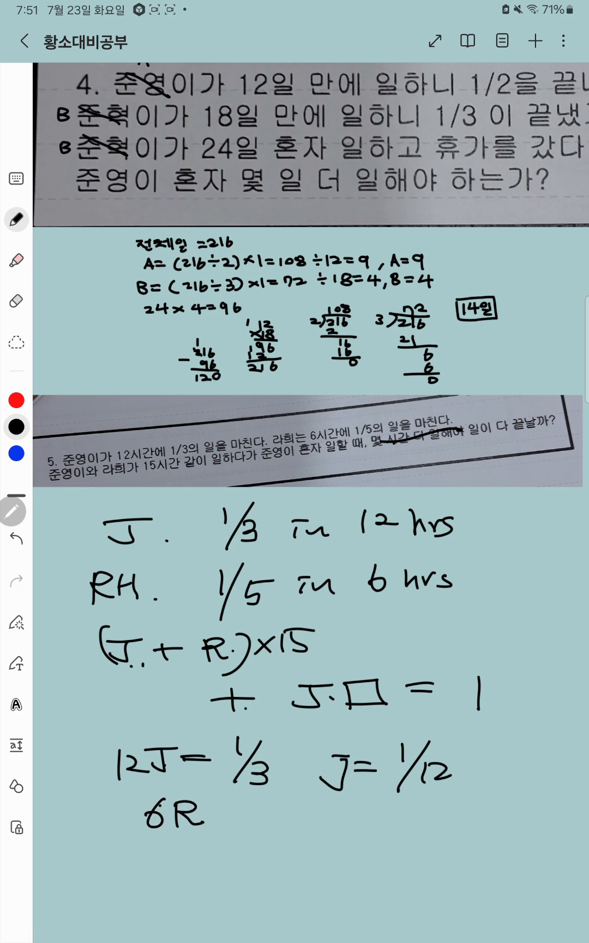
pyautogui.write('= 1/5 R= 1/30')
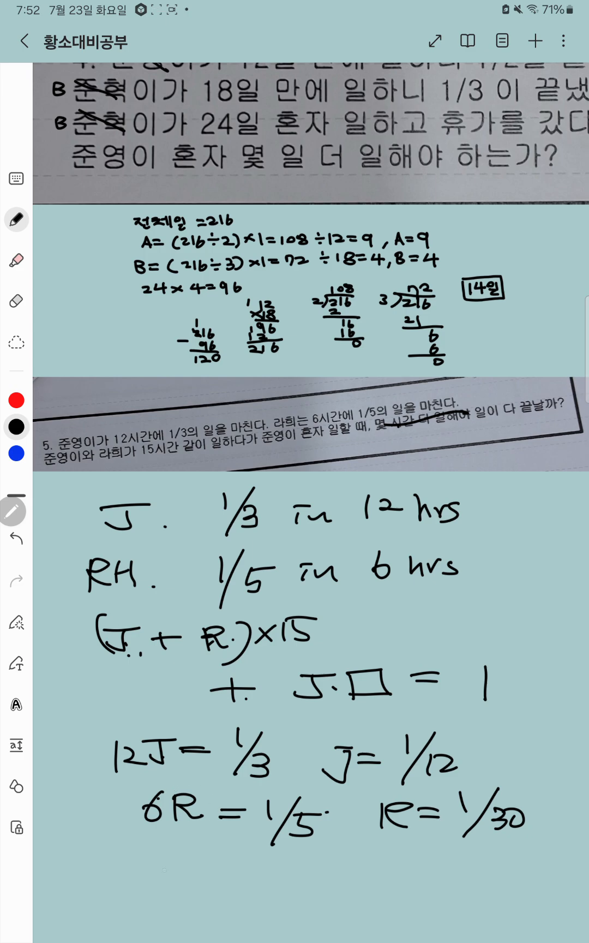
# Handwrite (1/12 + 1/30) × 15 + 1/12·□ = 1 and begin a side calculation over 60
pyautogui.moveTo(138, 871); pyautogui.dragTo(229, 884)
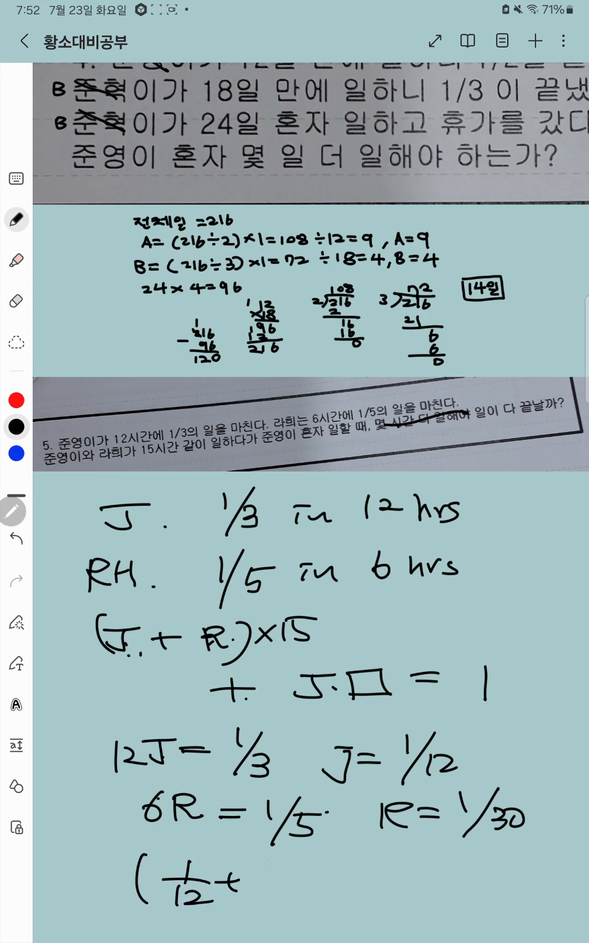
pyautogui.moveTo(241, 884); pyautogui.dragTo(289, 901)
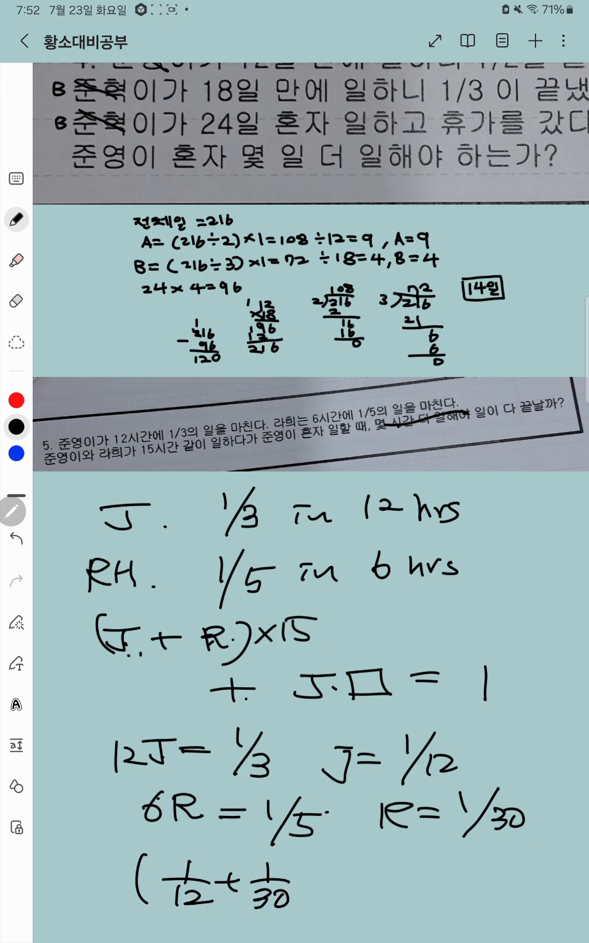
pyautogui.moveTo(301, 884); pyautogui.dragTo(337, 866)
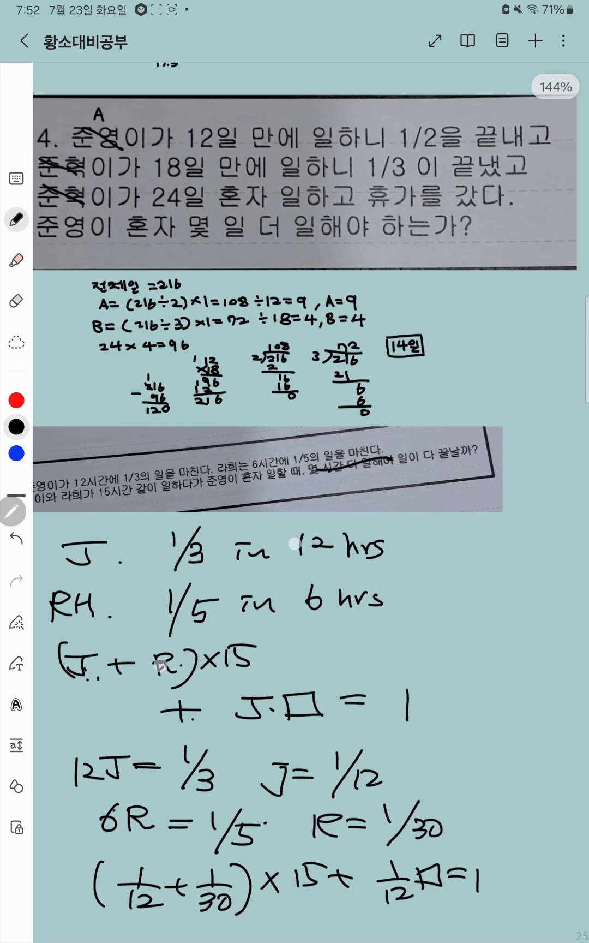
pyautogui.scroll(-3)
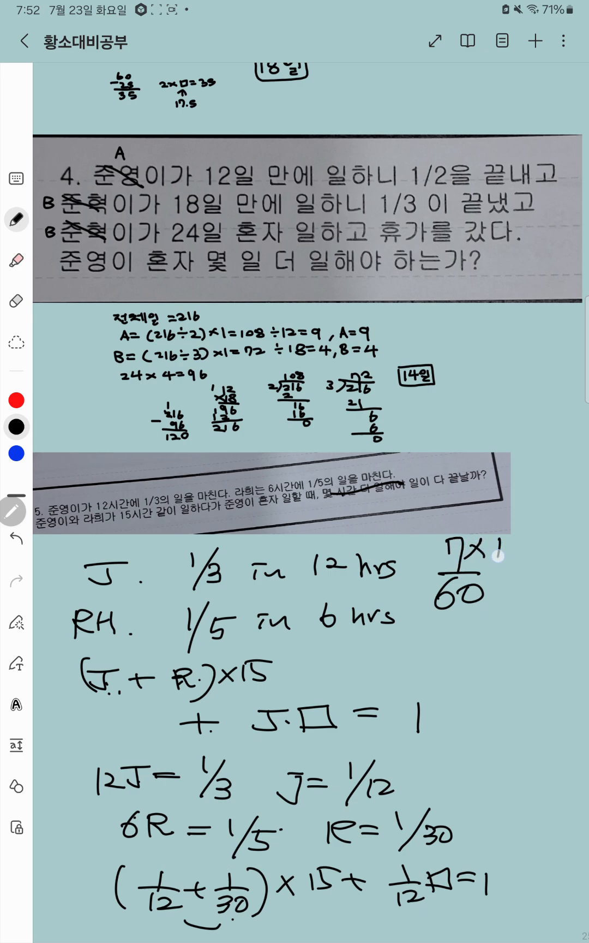
# Correct J to 1/36 and rewrite the equation as (1/36 + 1/30) × 15 + 1/36·□ = 1
pyautogui.moveTo(463, 559); pyautogui.dragTo(523, 572)
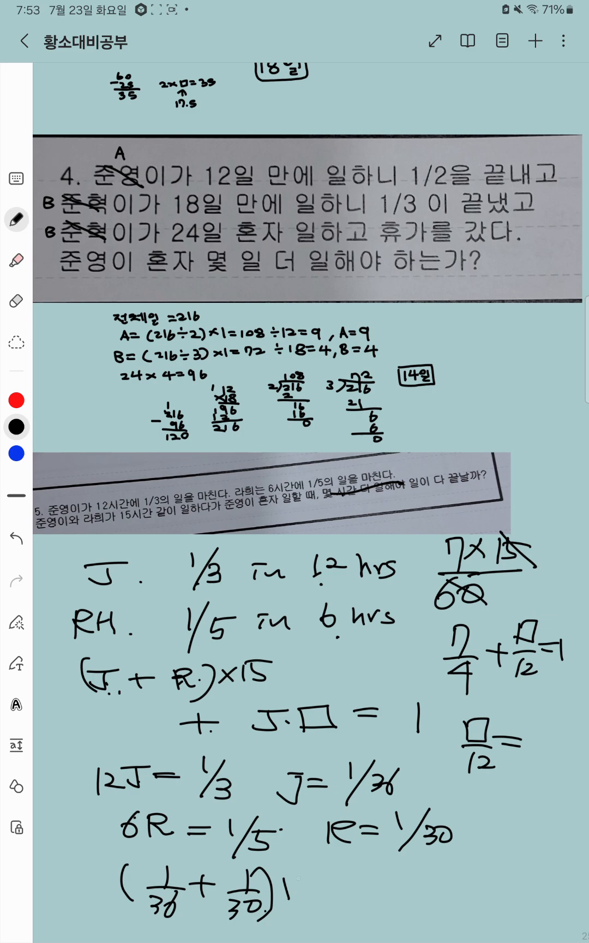
pyautogui.write('15 + 1/')
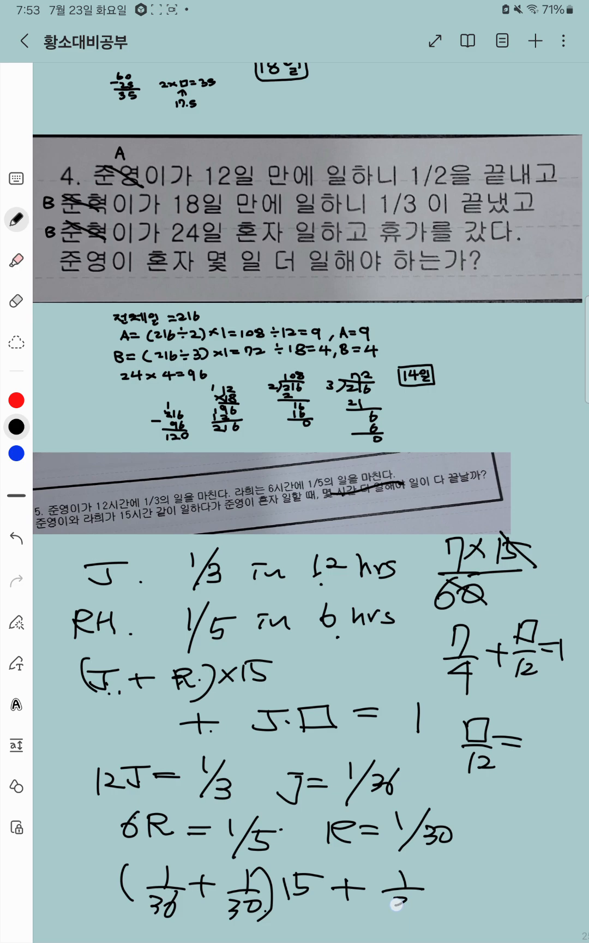
pyautogui.moveTo(390, 890); pyautogui.dragTo(475, 901)
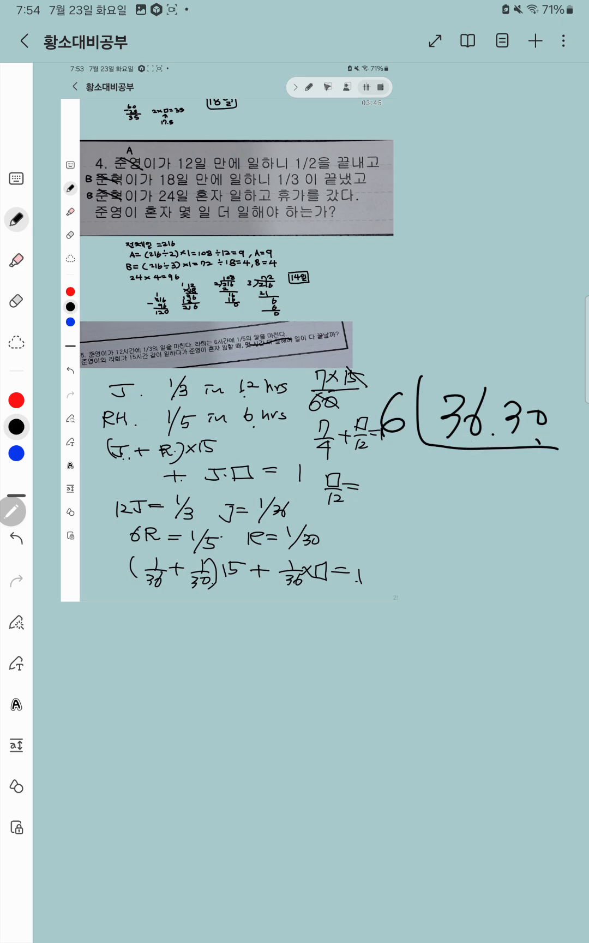
# Divide 36 and 30 by 6, circle the common denominator 180, and start 11/180
pyautogui.moveTo(438, 457); pyautogui.dragTo(529, 482)
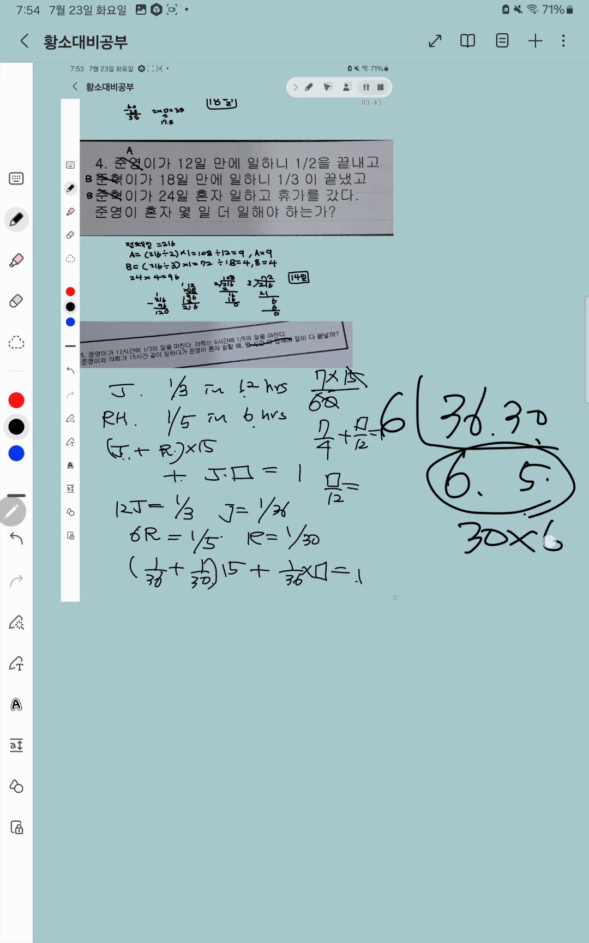
pyautogui.moveTo(457, 595); pyautogui.dragTo(487, 599)
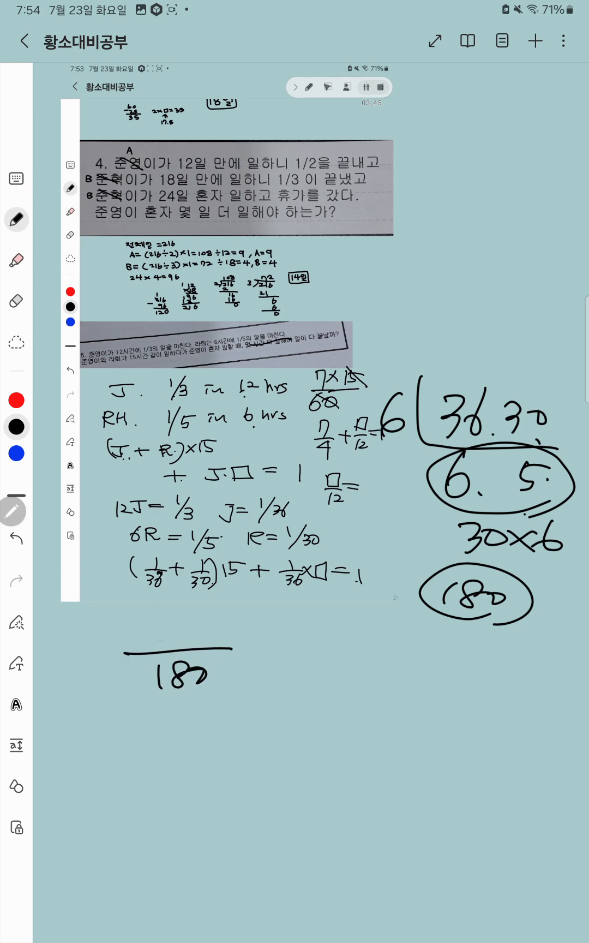
pyautogui.moveTo(169, 637); pyautogui.dragTo(276, 649)
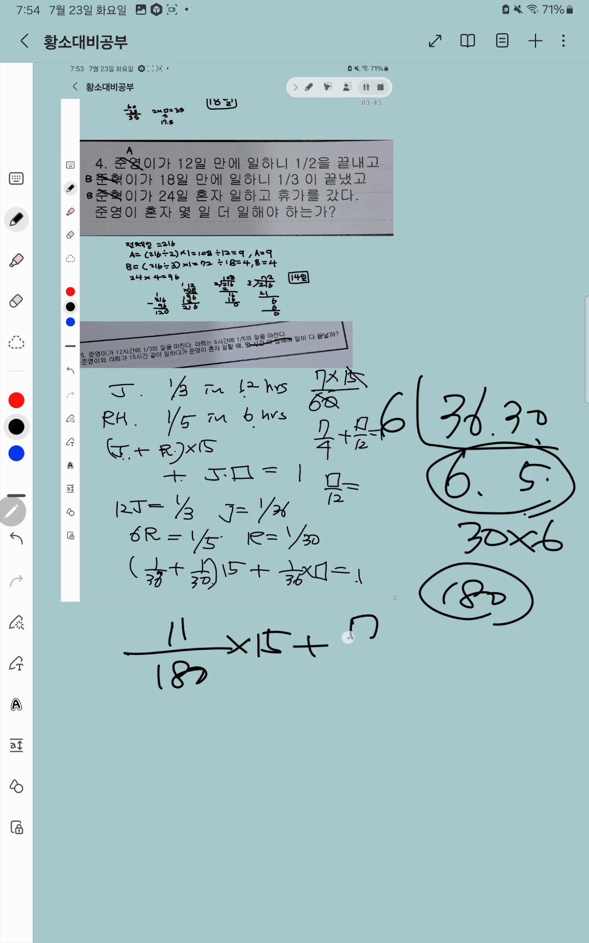
# Write 11/180 × 15 + □/36 = 1 and cancel 180 against 15 to get 12
pyautogui.moveTo(360, 637); pyautogui.dragTo(451, 655)
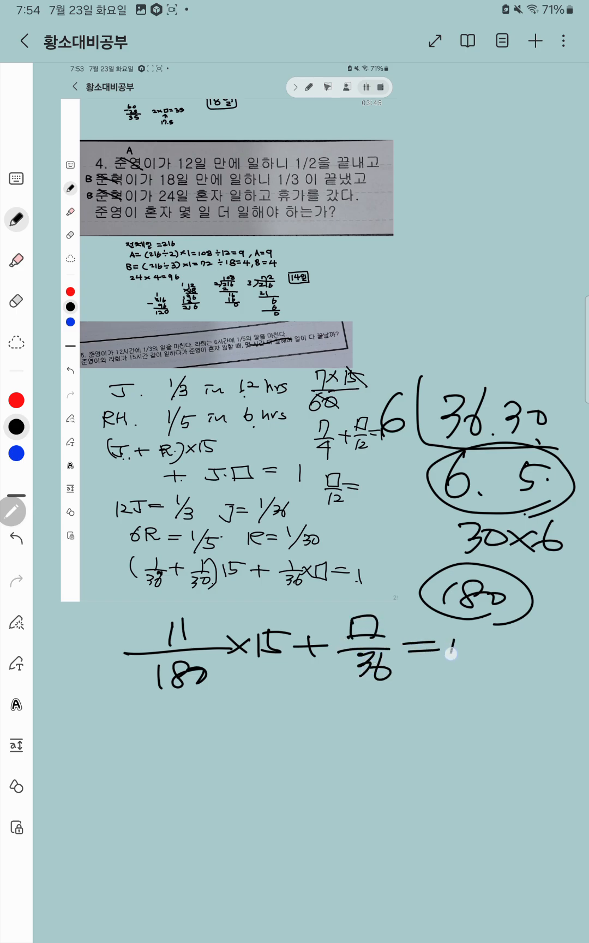
pyautogui.moveTo(448, 649); pyautogui.dragTo(460, 661)
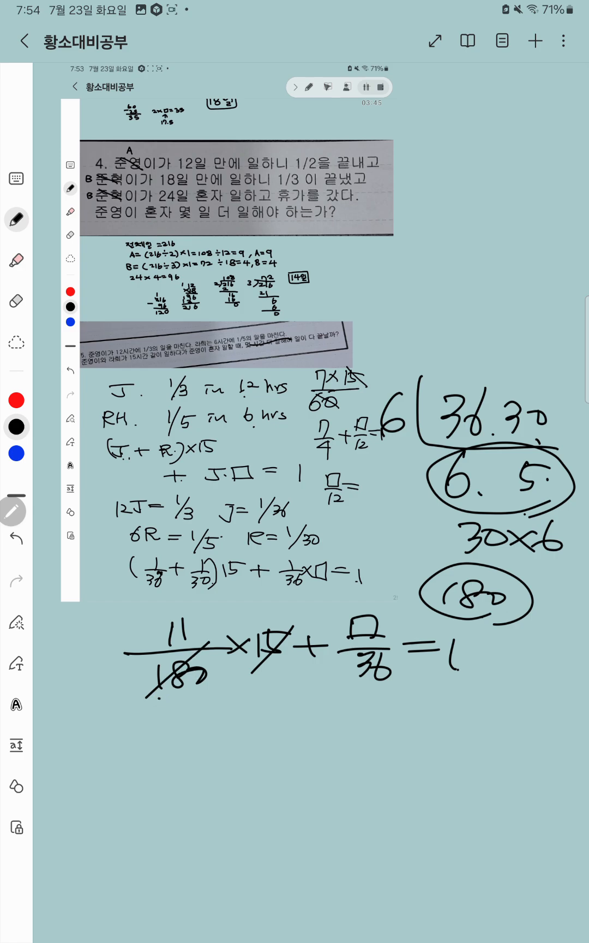
pyautogui.moveTo(186, 700); pyautogui.dragTo(175, 721)
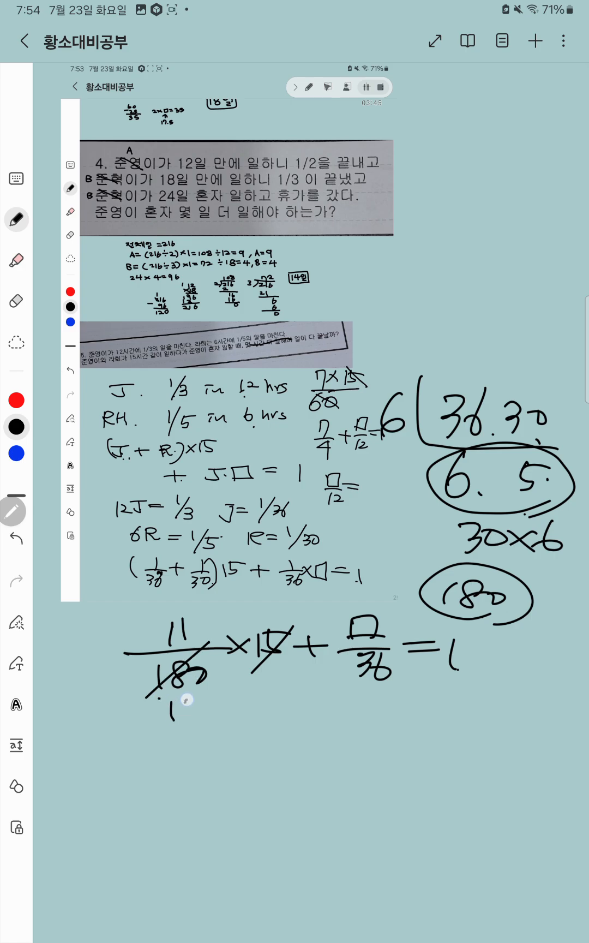
pyautogui.click(186, 699)
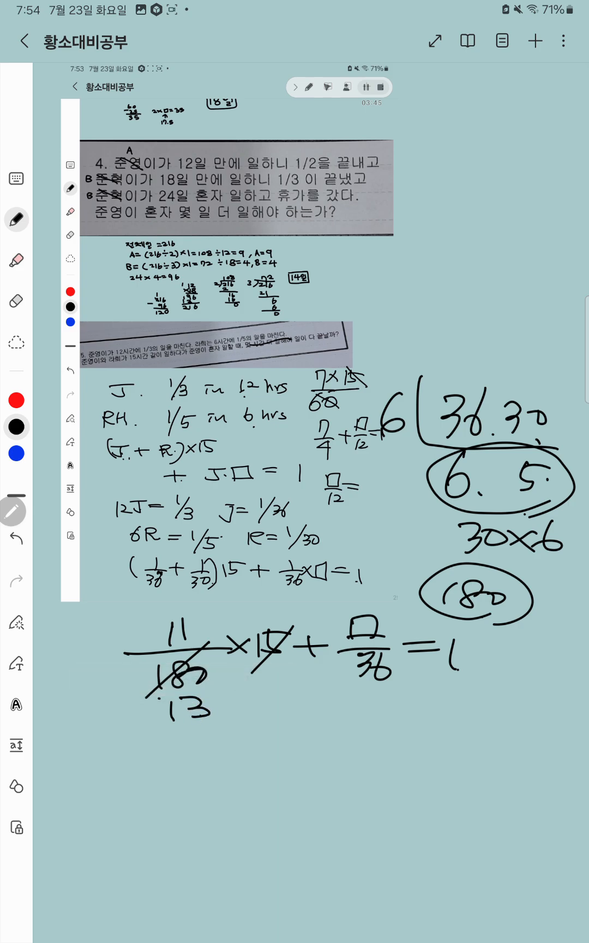
# Write □/36 = 1 − 11/12 = 1/12 and begin the line □ =
pyautogui.moveTo(163, 740); pyautogui.dragTo(187, 770)
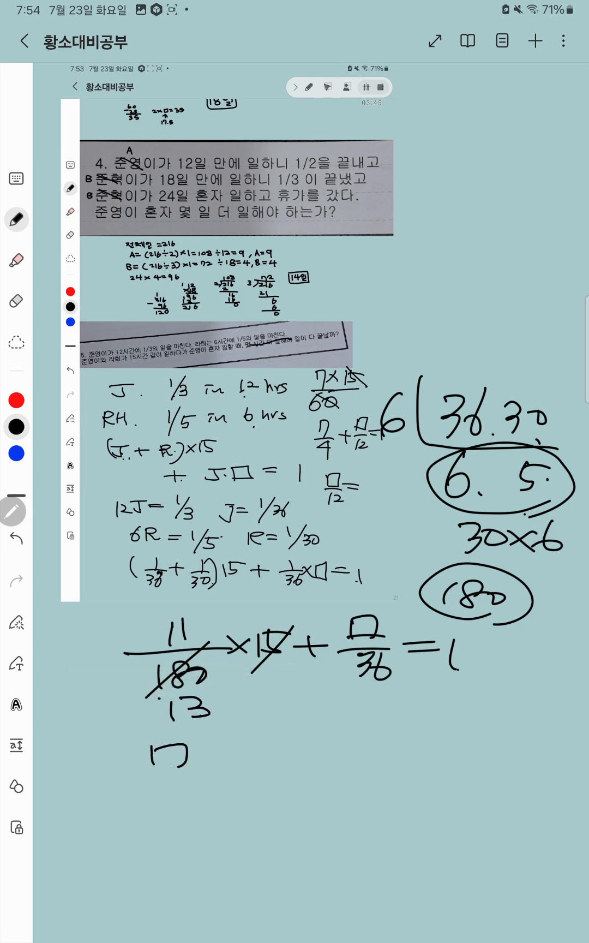
pyautogui.moveTo(168, 746); pyautogui.dragTo(192, 793)
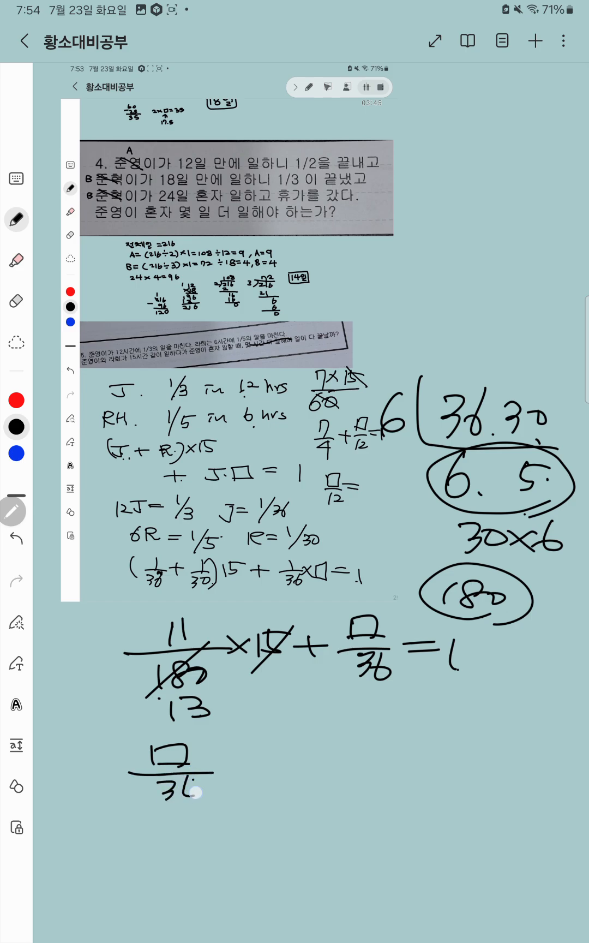
pyautogui.moveTo(235, 764); pyautogui.dragTo(301, 764)
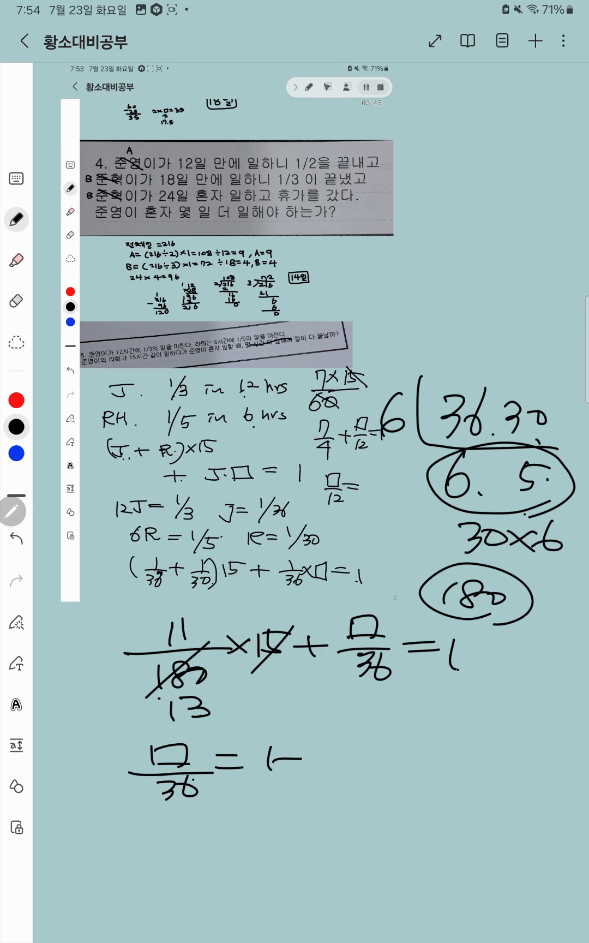
pyautogui.moveTo(337, 740); pyautogui.dragTo(367, 775)
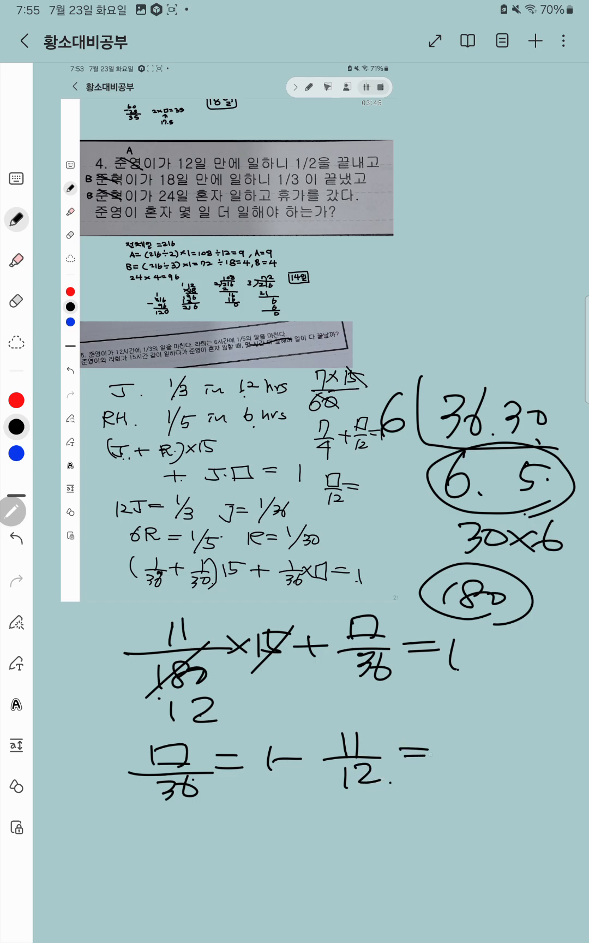
pyautogui.moveTo(457, 746); pyautogui.dragTo(511, 781)
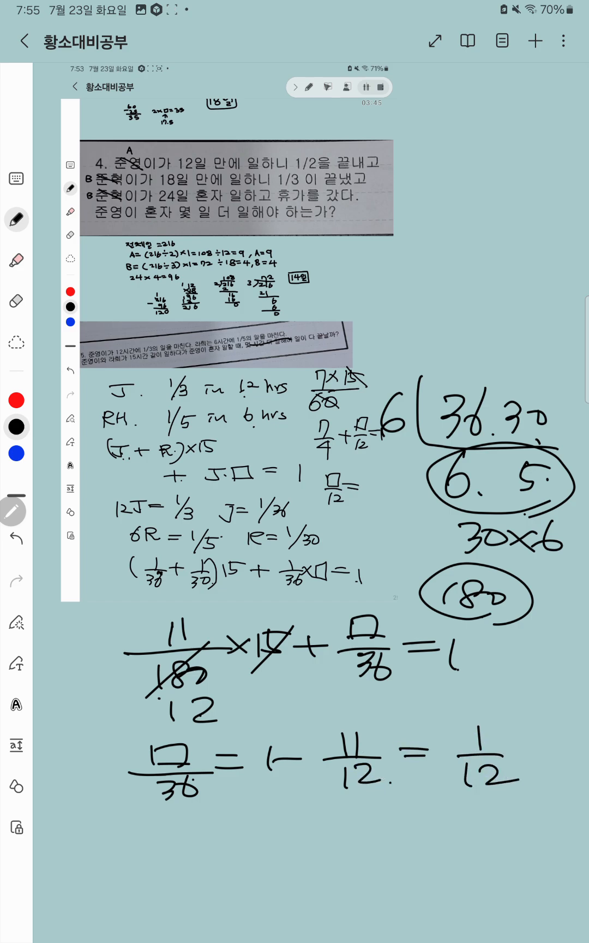
pyautogui.moveTo(105, 841); pyautogui.dragTo(183, 842)
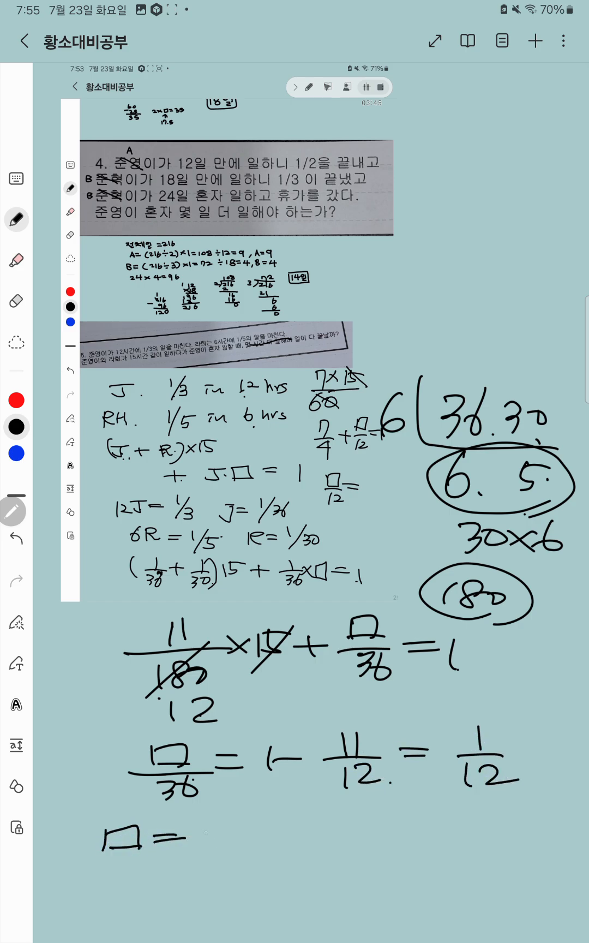